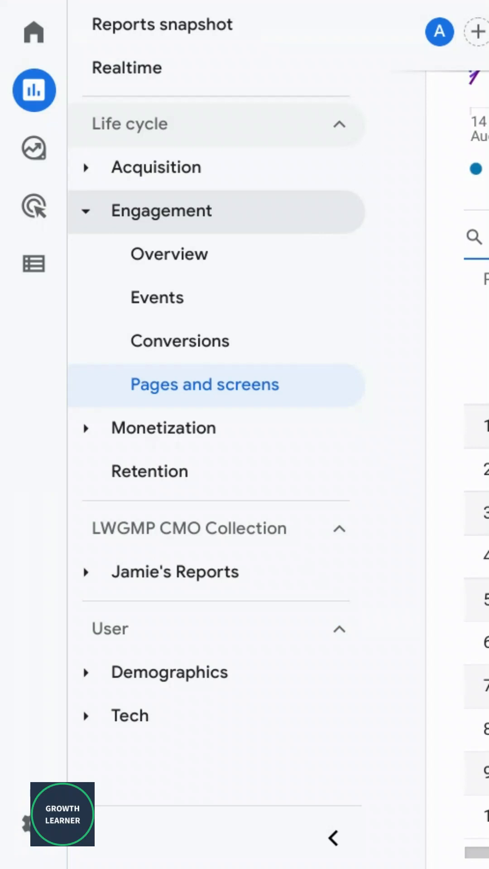
pyautogui.moveTo(279, 507)
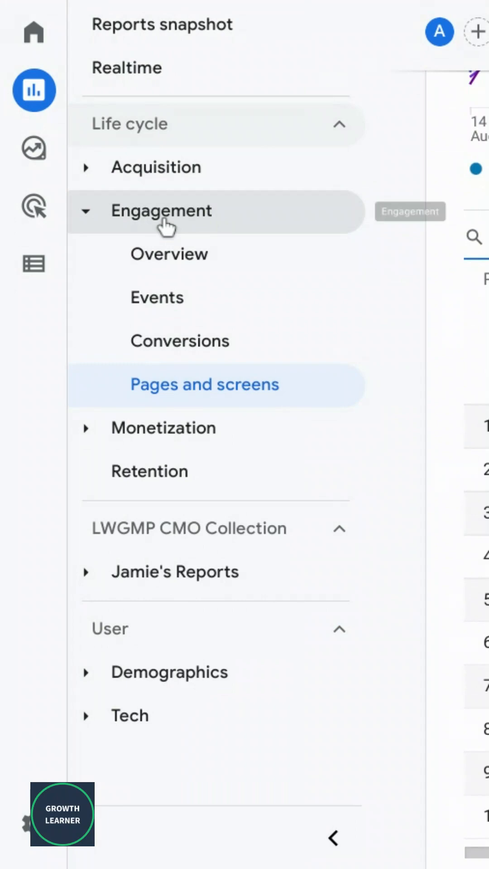
pyautogui.moveTo(205, 384)
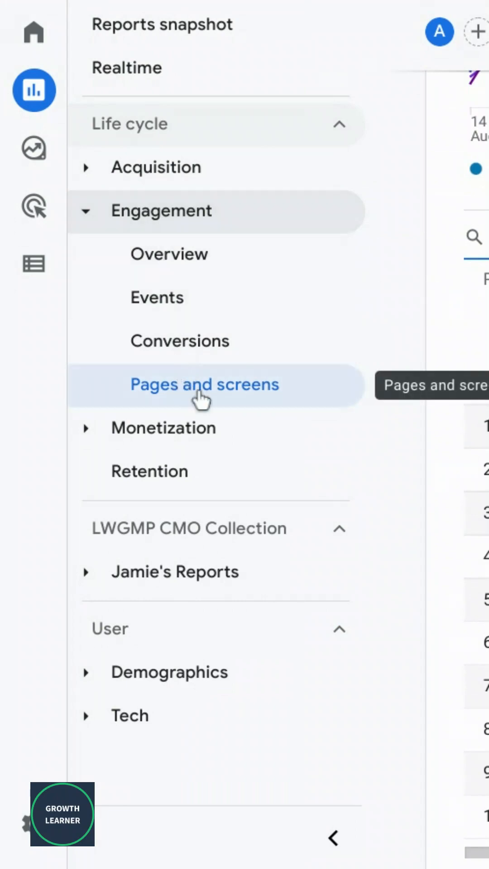
# Filter the Pages and screens table to rows matching "Shirt" via the table search box
pyautogui.click(205, 385)
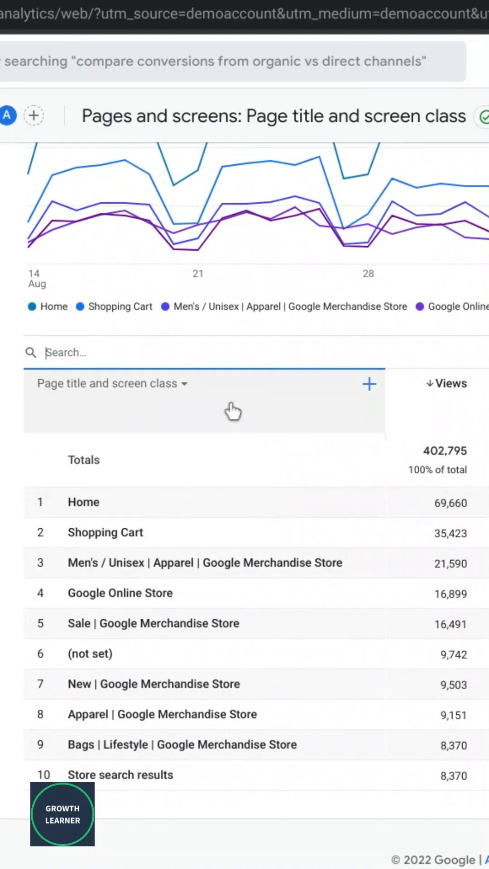
pyautogui.click(66, 352)
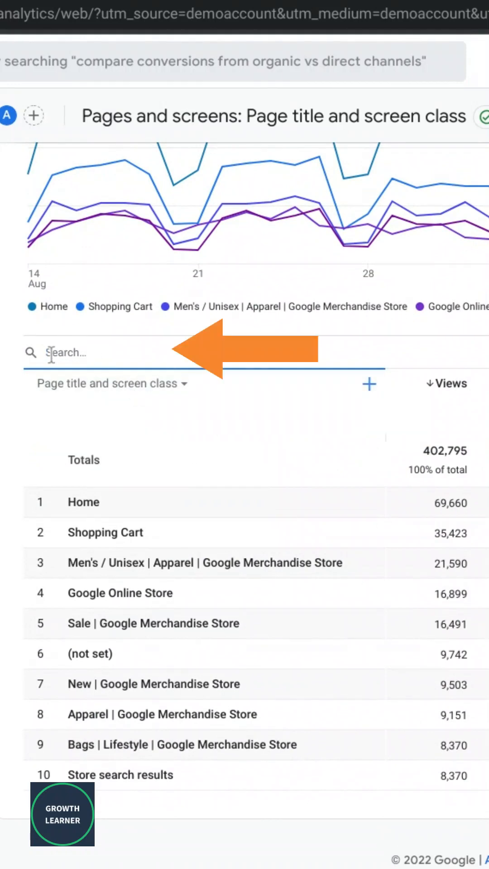
pyautogui.write('Shi')
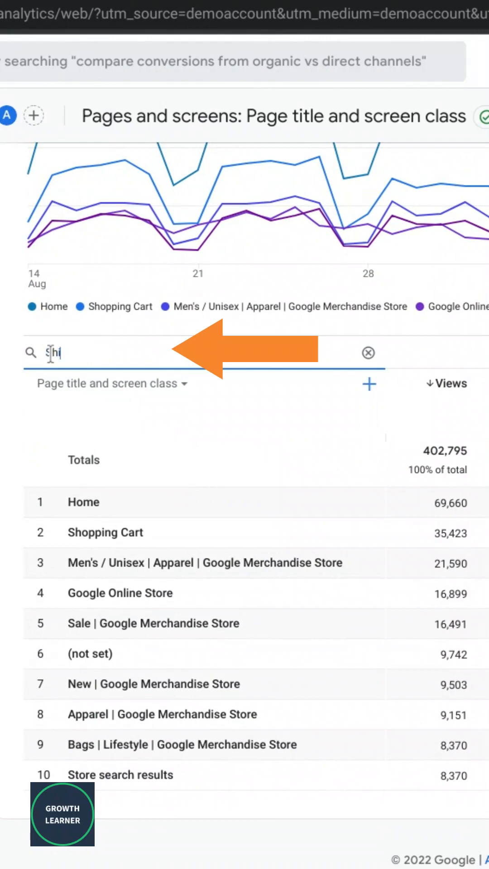
pyautogui.write('rt')
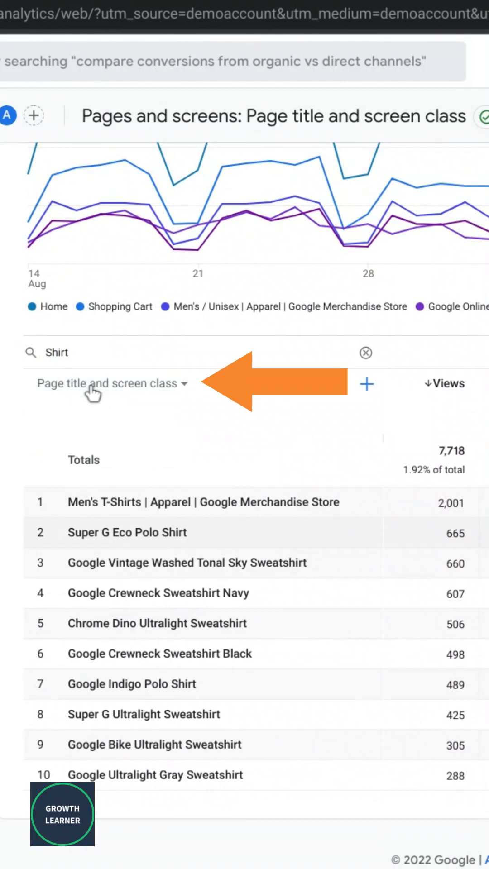
# Switch the table's primary dimension to Page path and screen class
pyautogui.click(110, 384)
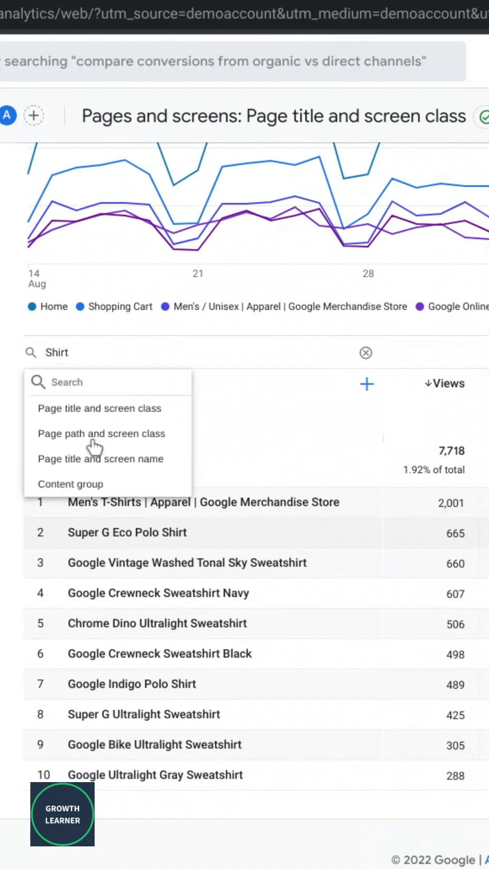
pyautogui.click(101, 434)
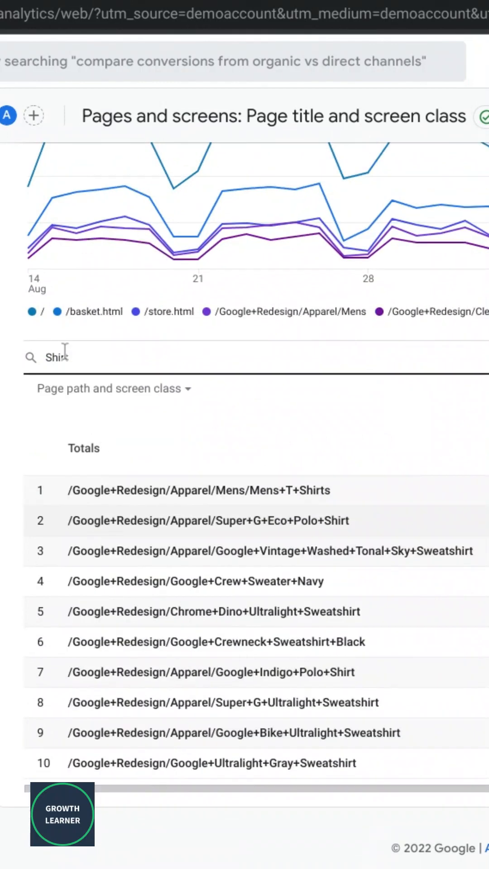
pyautogui.click(114, 388)
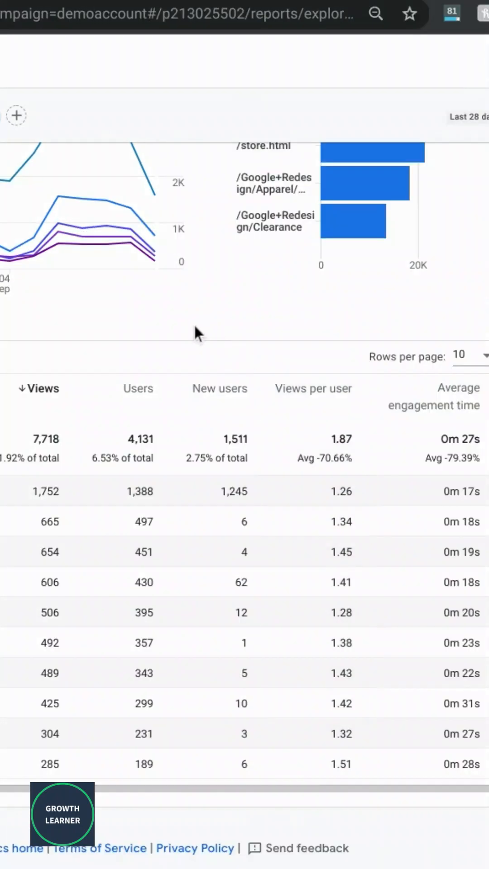
pyautogui.moveTo(39, 389)
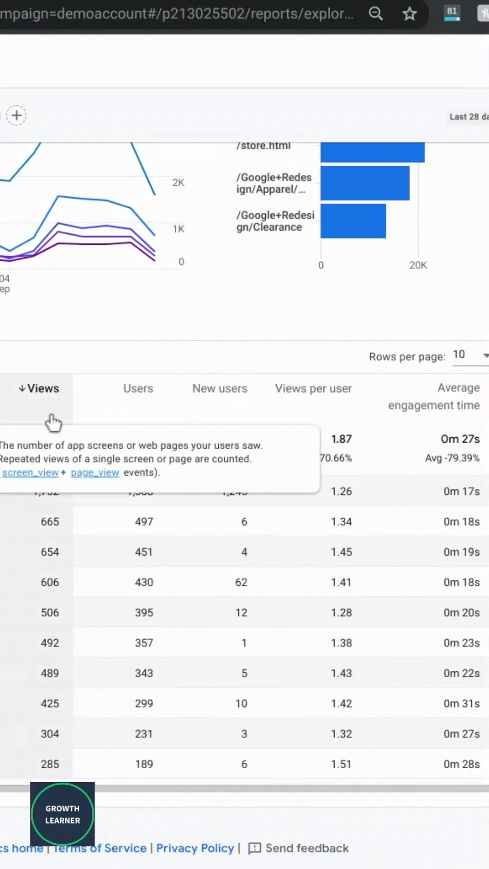